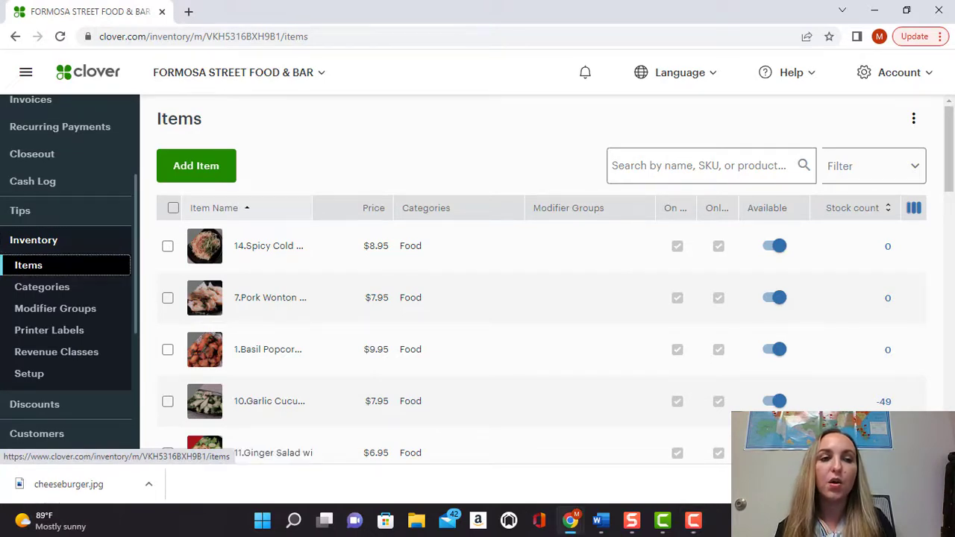
Filter the Inventory Items list by searching "test"
{"action": "left_click", "coordinate": [709, 166]}
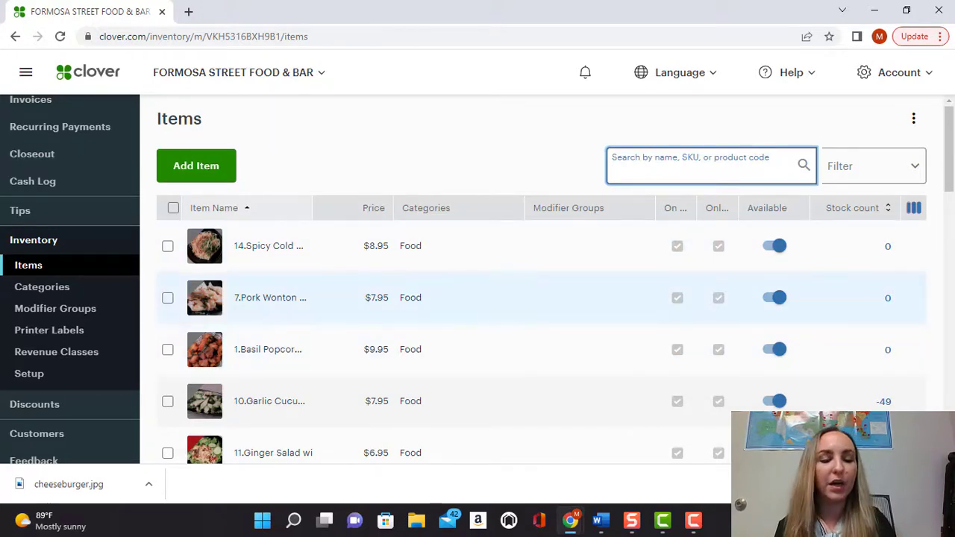
{"action": "type", "text": "test"}
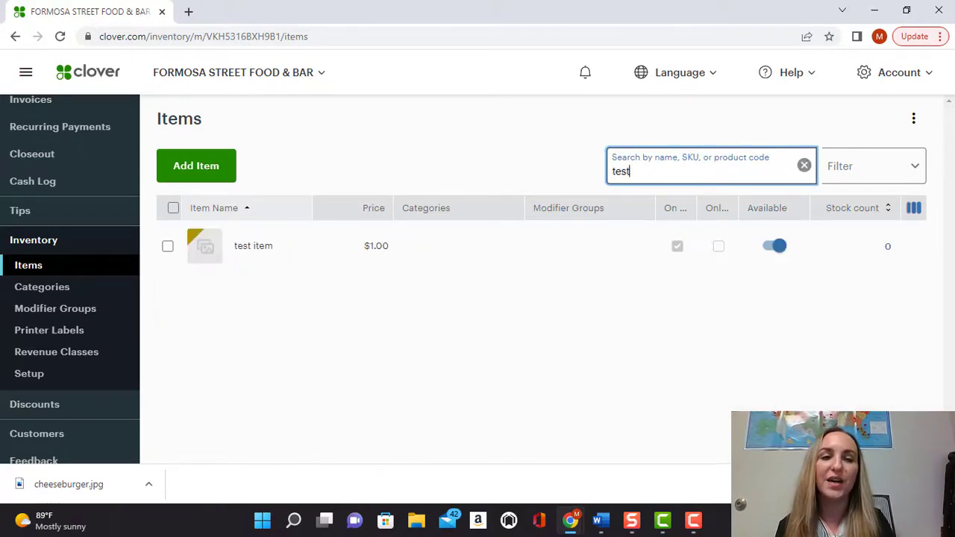
Open 'test item' for editing and bring its Online ordering section into view
{"action": "left_click", "coordinate": [254, 245]}
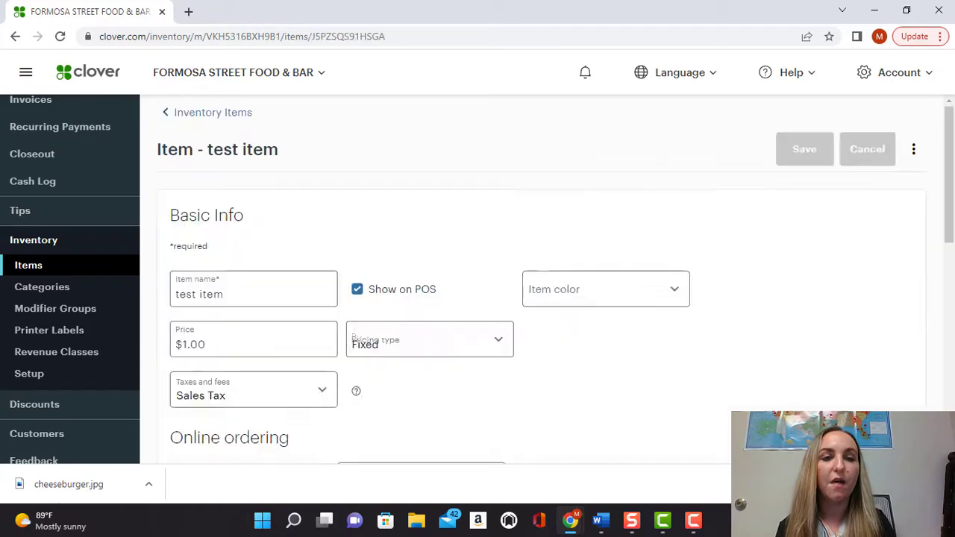
{"action": "scroll", "scroll_direction": "down", "scroll_amount": 3}
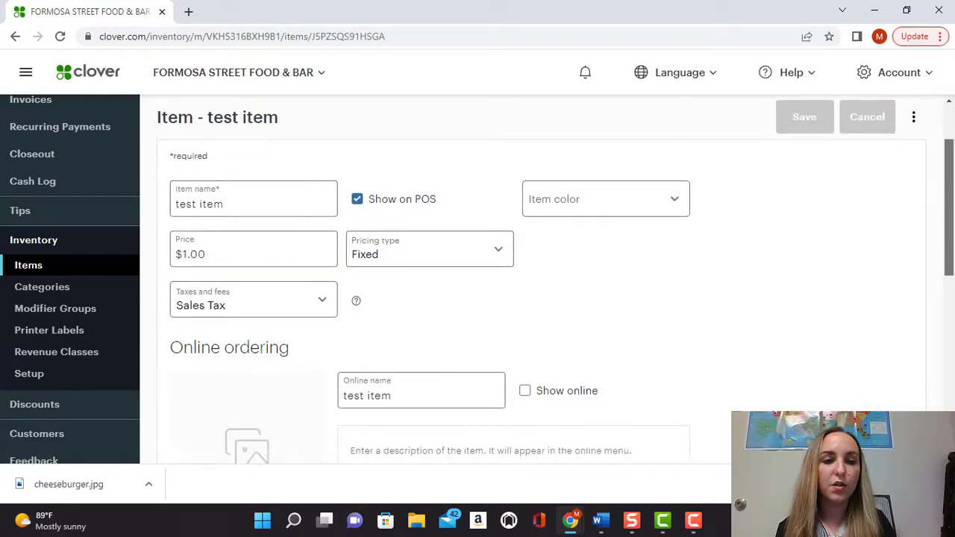
{"action": "scroll", "scroll_direction": "down", "scroll_amount": 3}
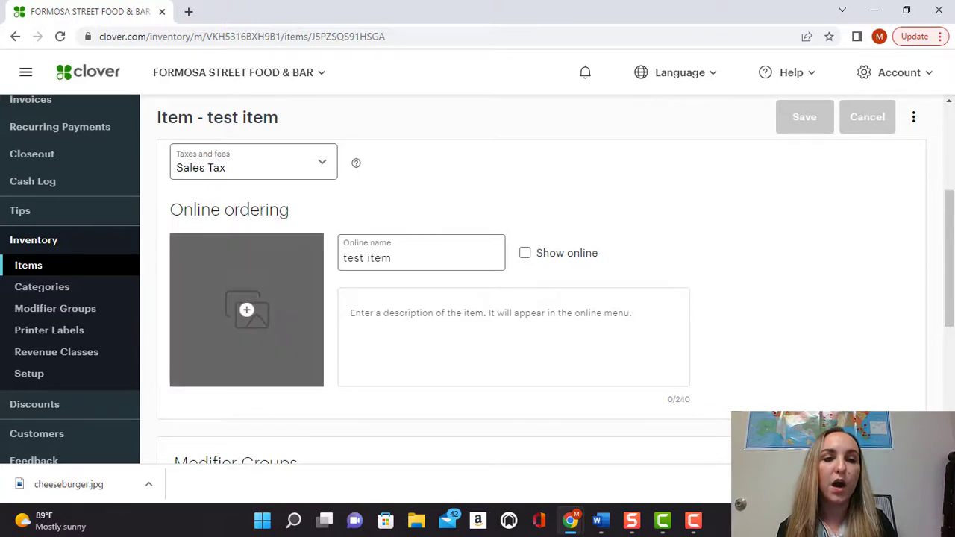
Upload cheeseburger.jpg from the computer as the item image and accept the crop
{"action": "left_click", "coordinate": [247, 309]}
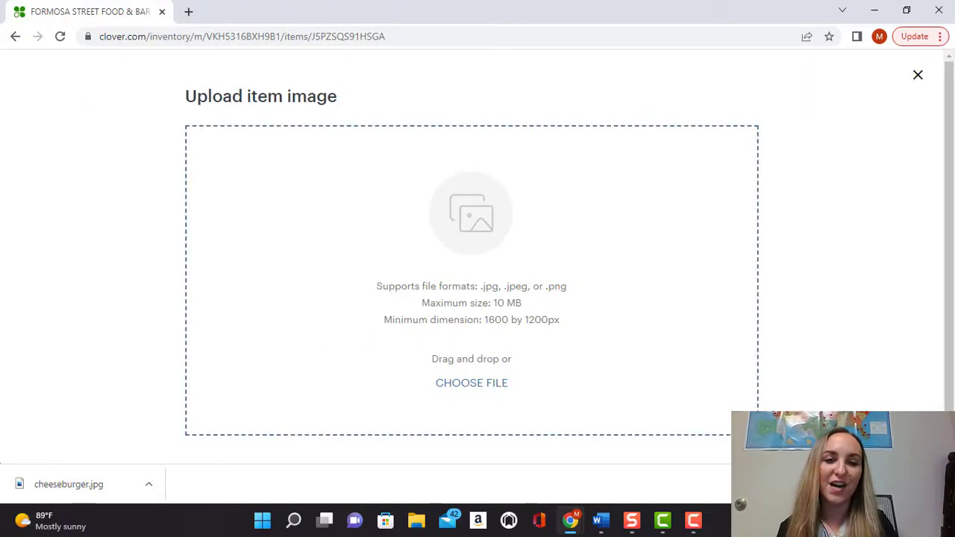
{"action": "left_click", "coordinate": [472, 382]}
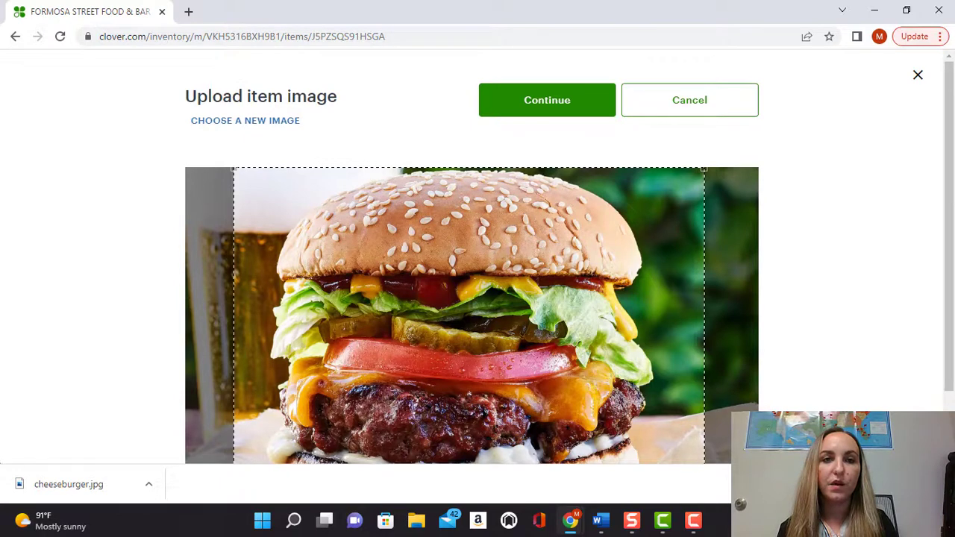
{"action": "left_click", "coordinate": [547, 99]}
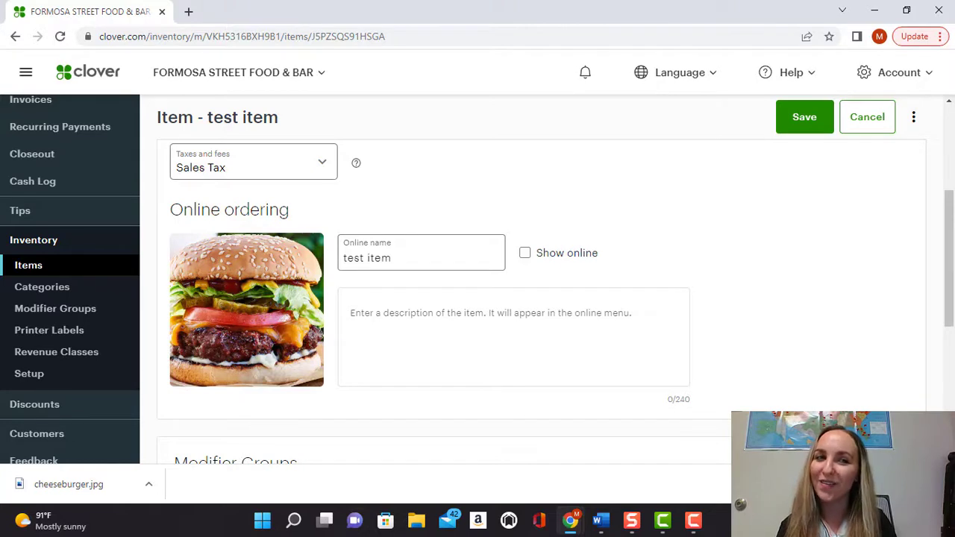
Tick Show online for 'test item' and save the changes, image included
{"action": "left_click", "coordinate": [526, 252]}
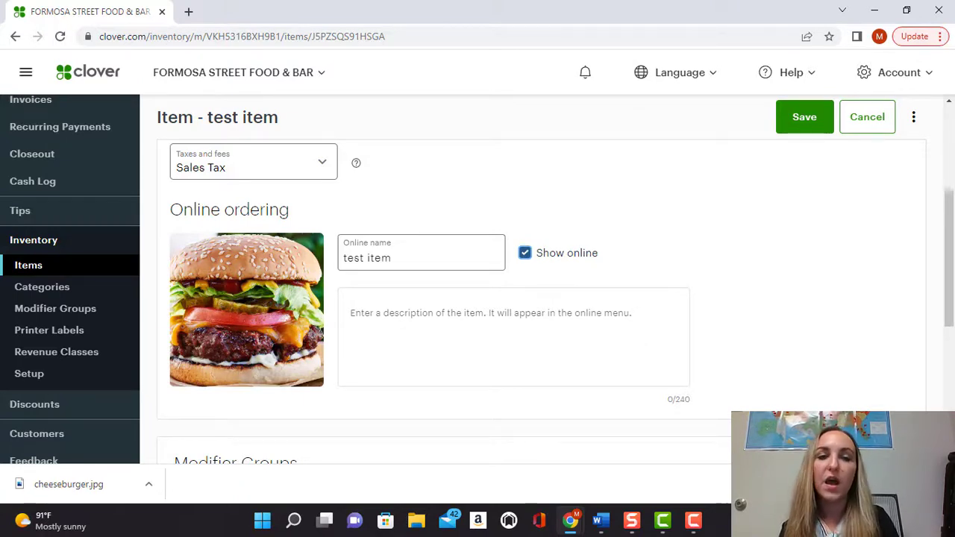
{"action": "left_click", "coordinate": [514, 336]}
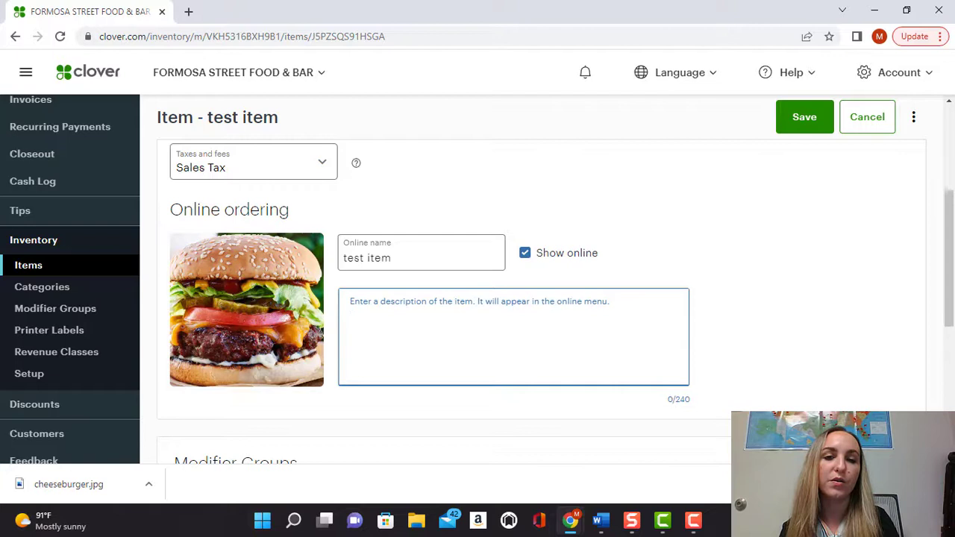
{"action": "left_click", "coordinate": [513, 336]}
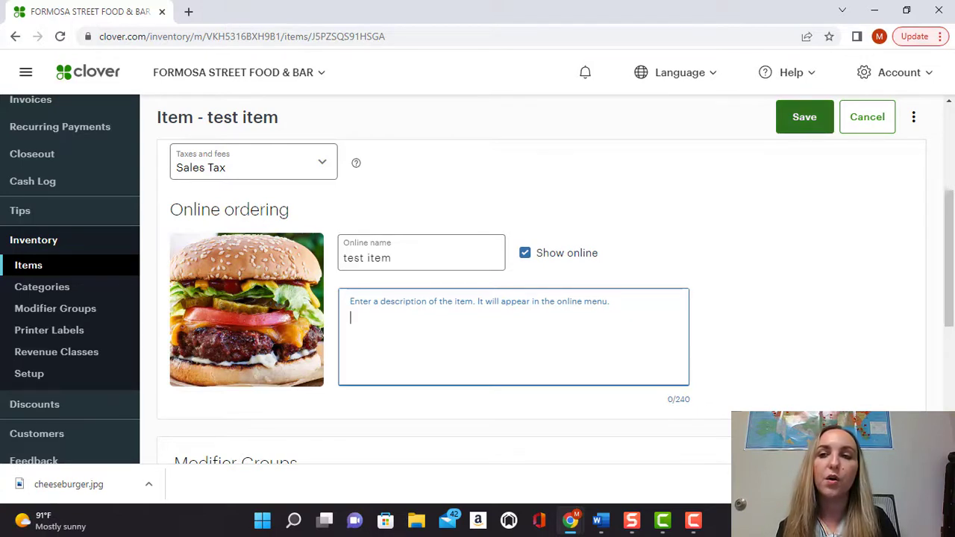
{"action": "left_click", "coordinate": [804, 116]}
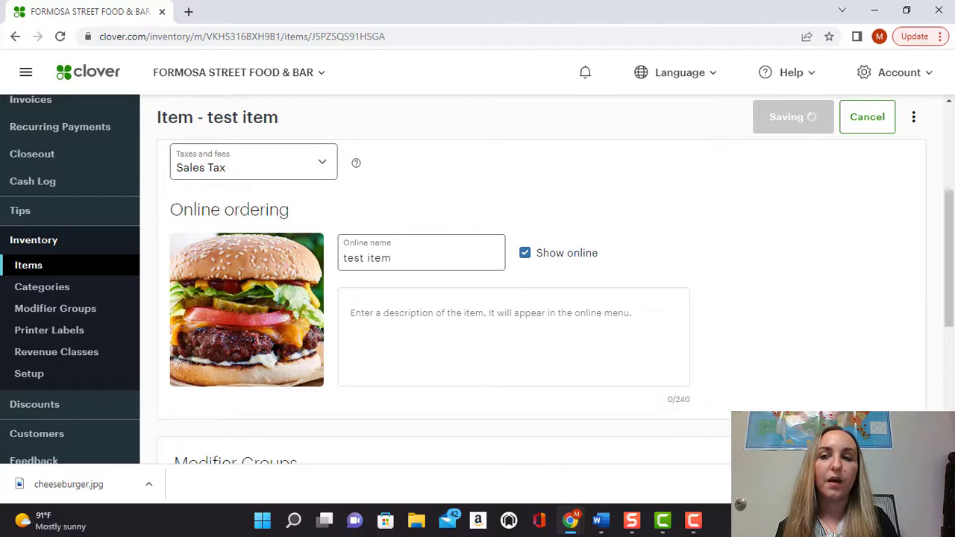
Return to the Inventory Items list, where 'test item' now shows the cheeseburger image
{"action": "left_click", "coordinate": [794, 117]}
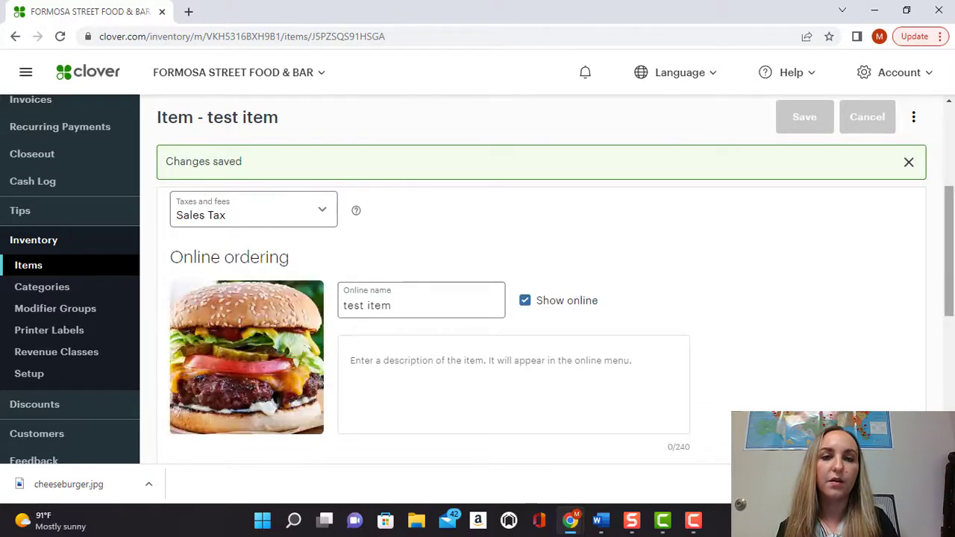
{"action": "scroll", "scroll_direction": "up", "scroll_amount": 3}
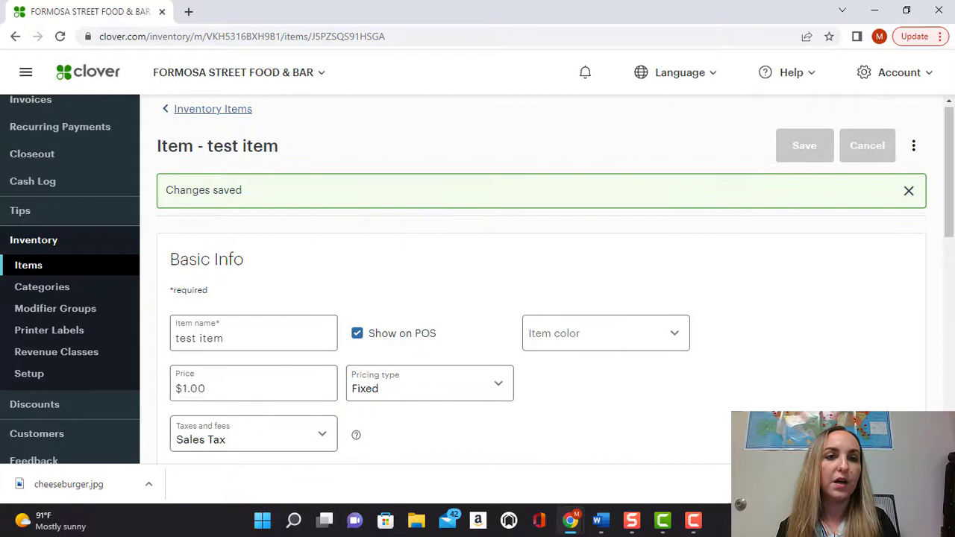
{"action": "left_click", "coordinate": [212, 107]}
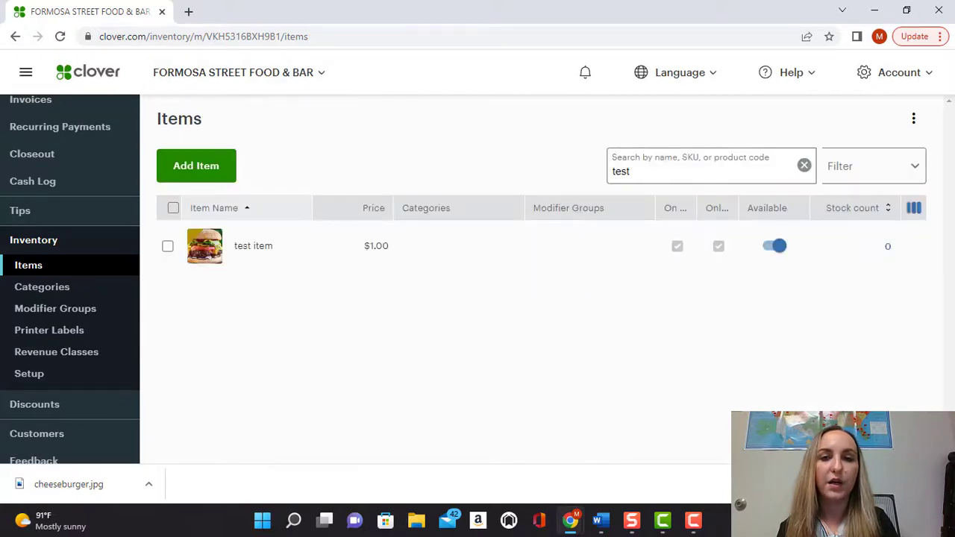